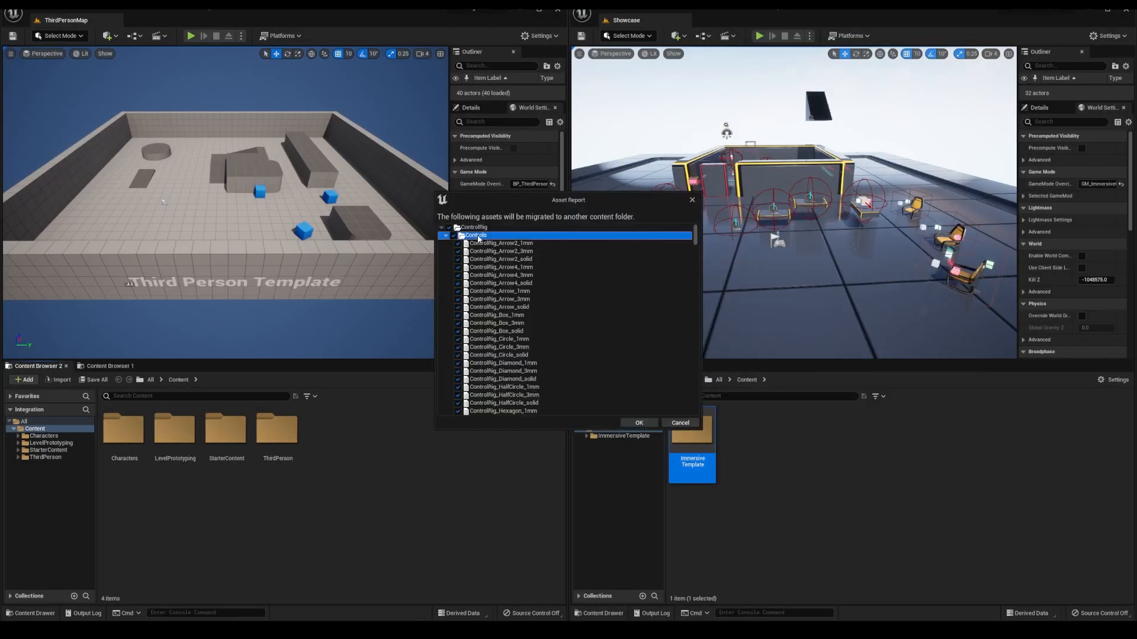
Confirm migrating the ImmersiveTemplate assets into ThirdPerson and switch to the other content browser.
{"action": "left_click", "coordinate": [637, 423]}
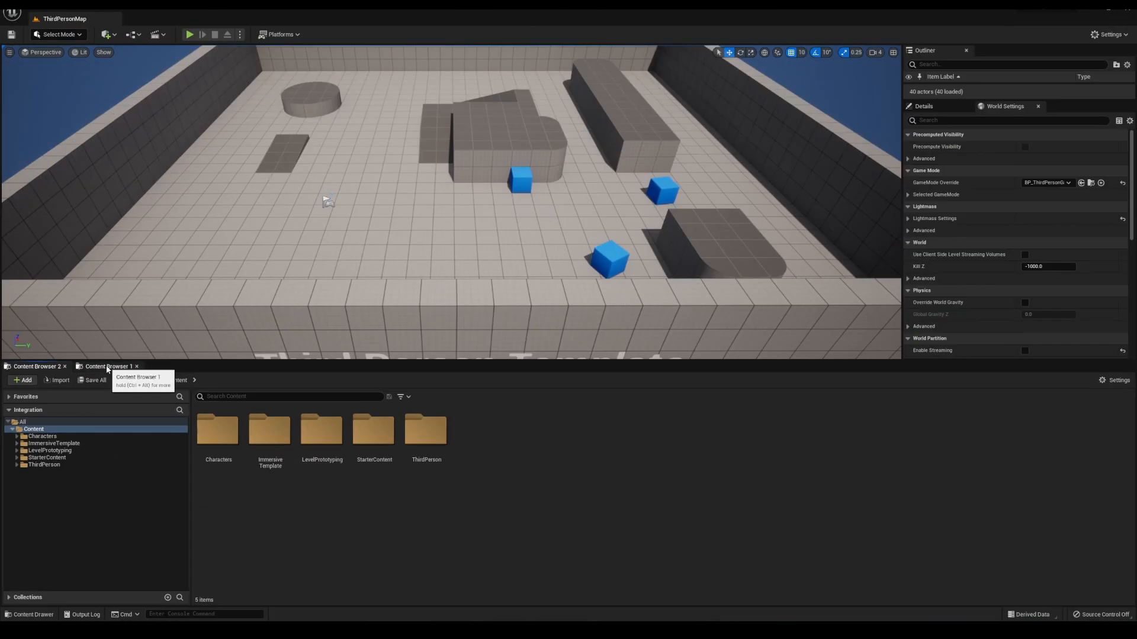
{"action": "left_click", "coordinate": [191, 35]}
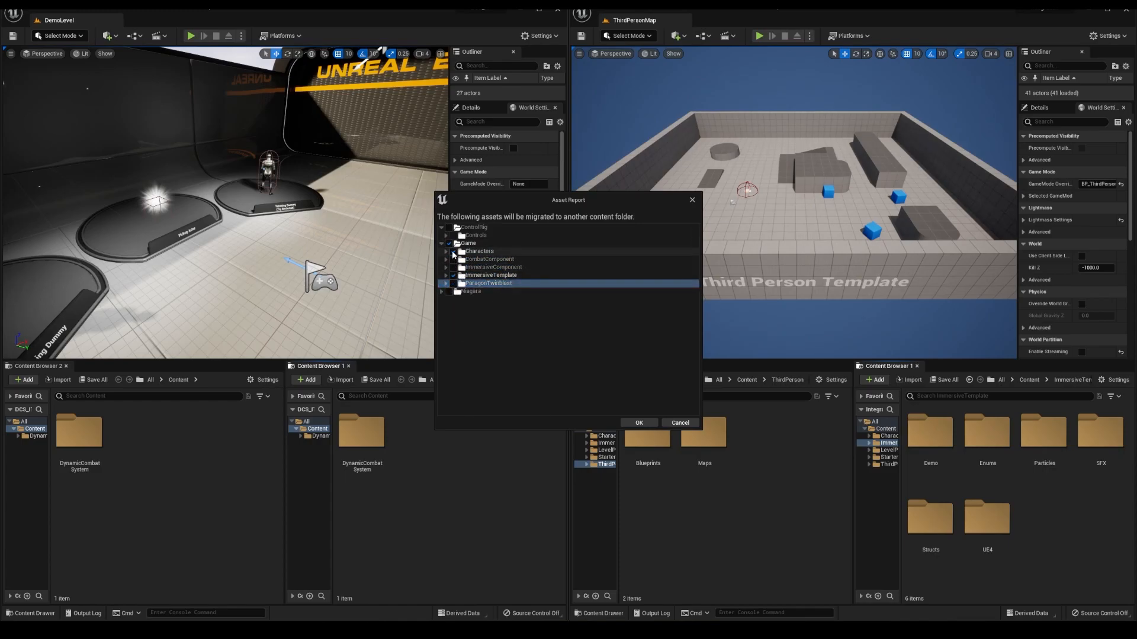
Confirm migrating the template assets into the Dynamic Combat System project.
{"action": "left_click", "coordinate": [637, 422]}
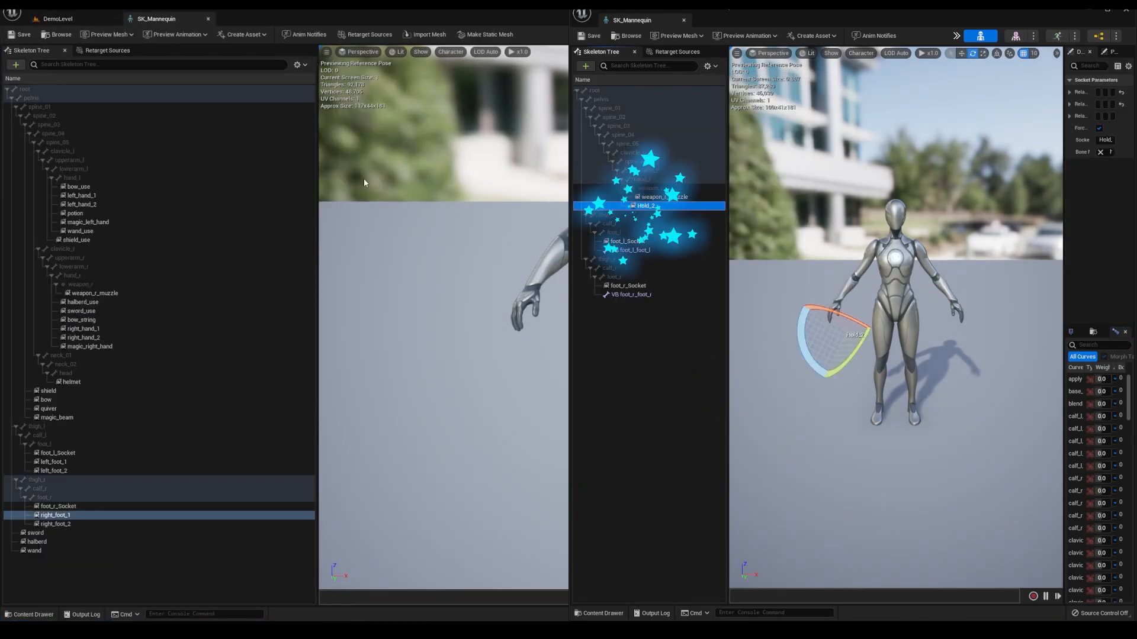
{"action": "left_click", "coordinate": [629, 285]}
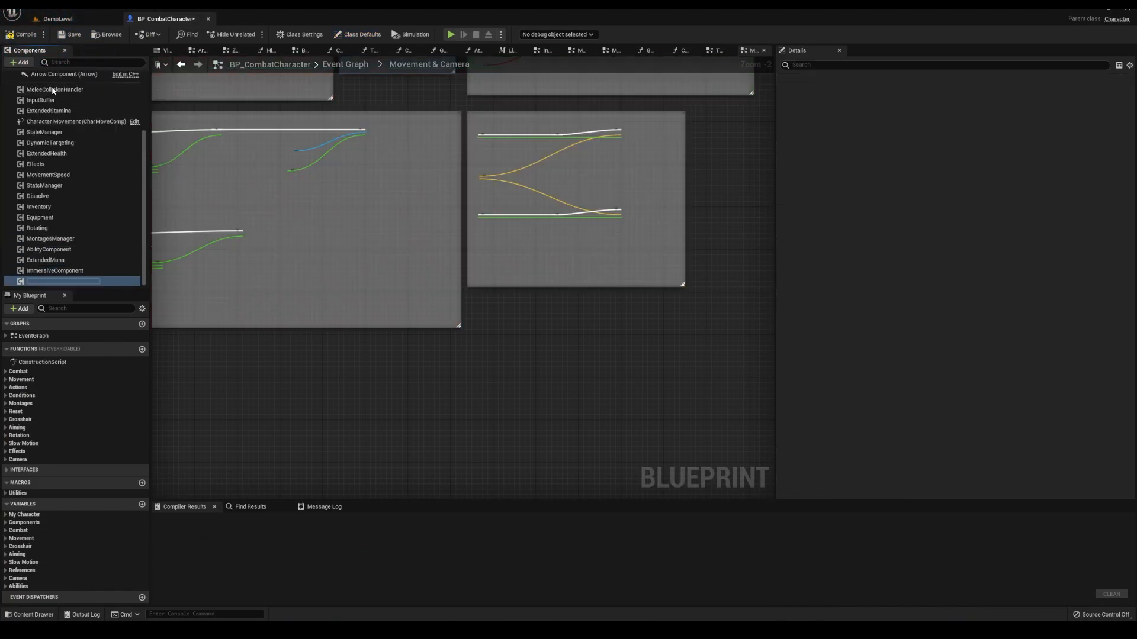
Reuse BP_ImmersiveCharacter's Not Using Immersion? macro as Custom Jump's condition in BP_CombatCharacter.
{"action": "left_click", "coordinate": [259, 18]}
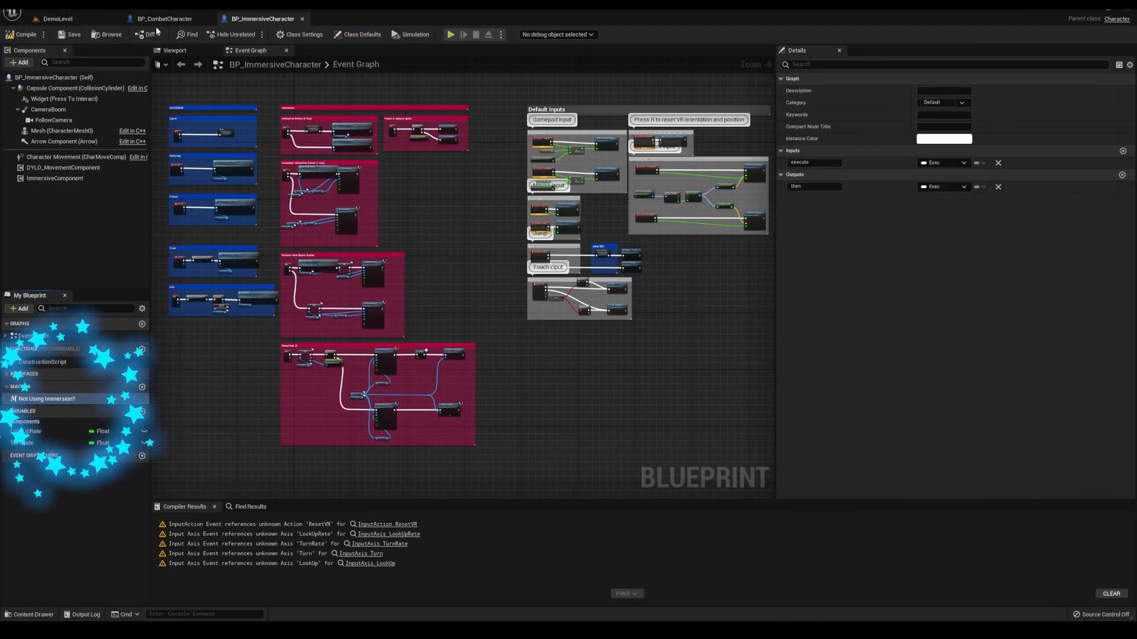
{"action": "left_click", "coordinate": [163, 18]}
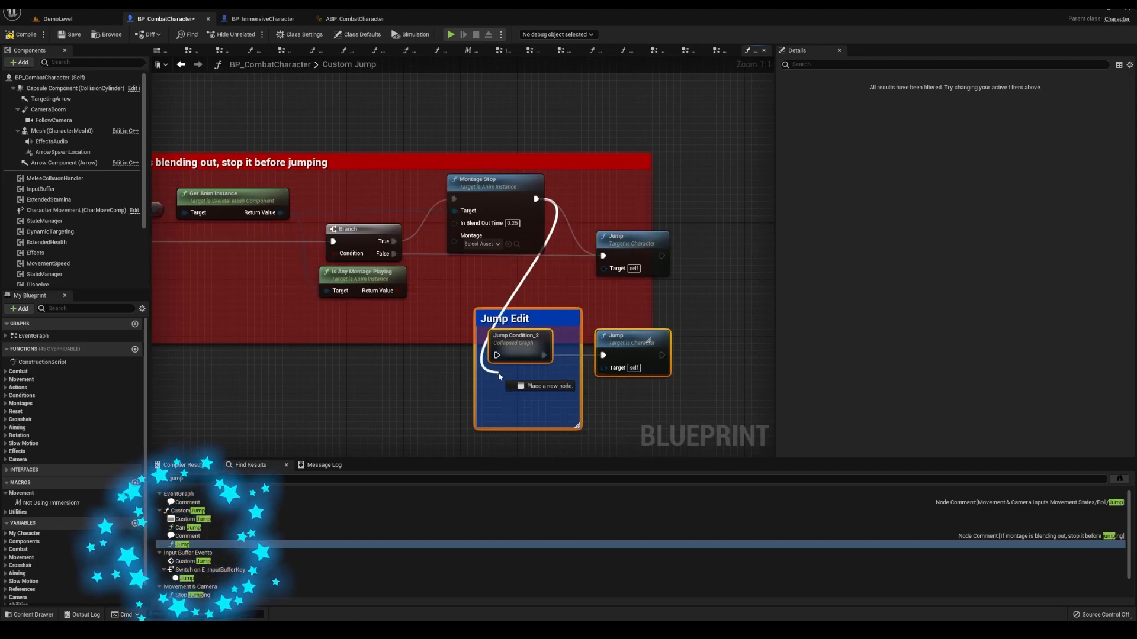
{"action": "left_click", "coordinate": [76, 210]}
{"action": "type", "text": "immersive anim"}
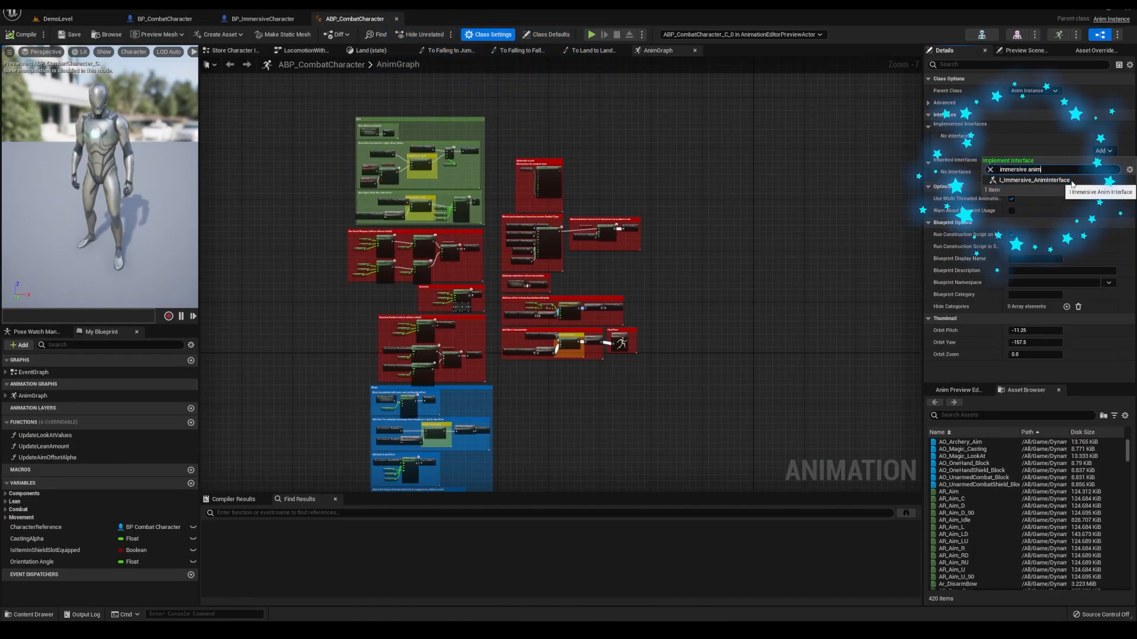
Add I_Immersive_AnimInterface and feed Locomotion into a Blend Poses by bool node.
{"action": "left_click", "coordinate": [1031, 180]}
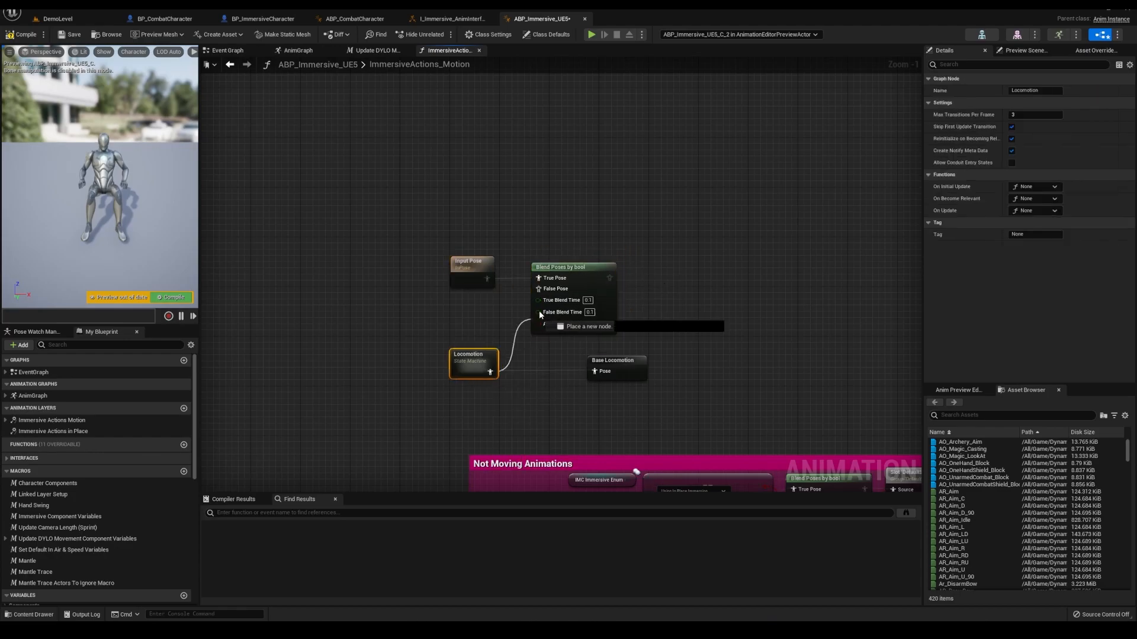
{"action": "left_click", "coordinate": [573, 266]}
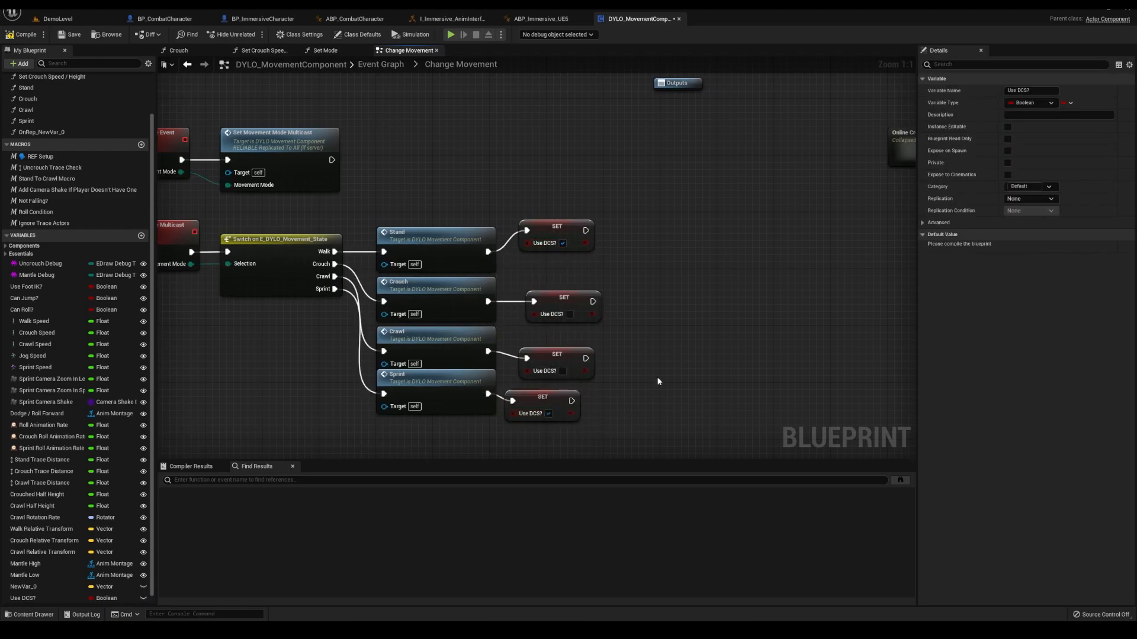
Create a Use DCS? boolean in ABP_Immersive_UE5 to drive the pose blend.
{"action": "left_click", "coordinate": [539, 18]}
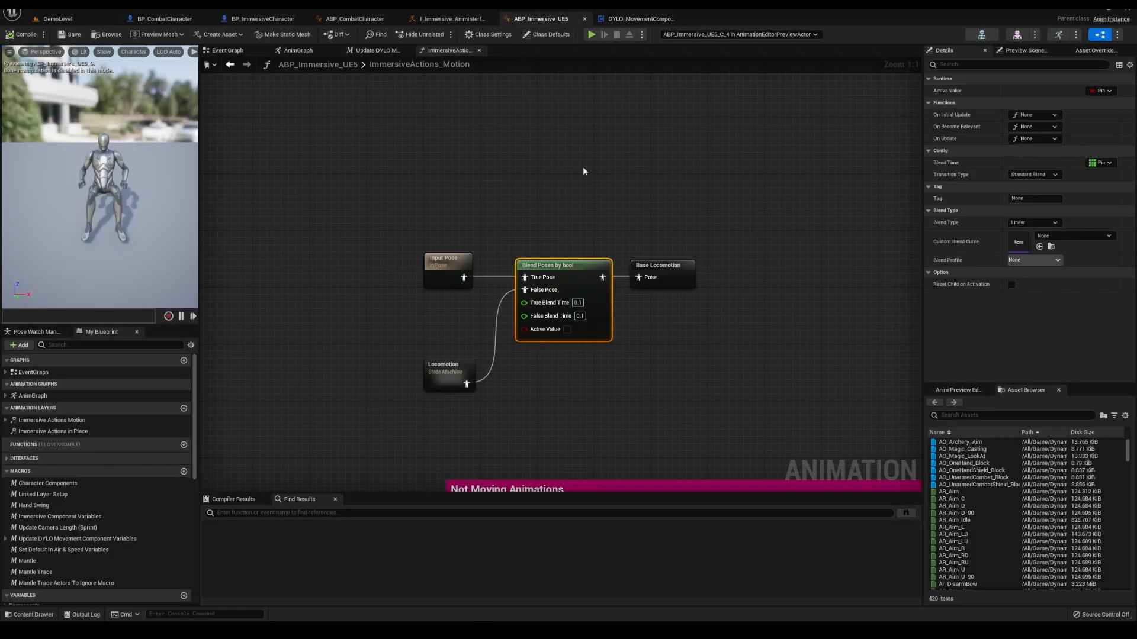
{"action": "left_click", "coordinate": [375, 49]}
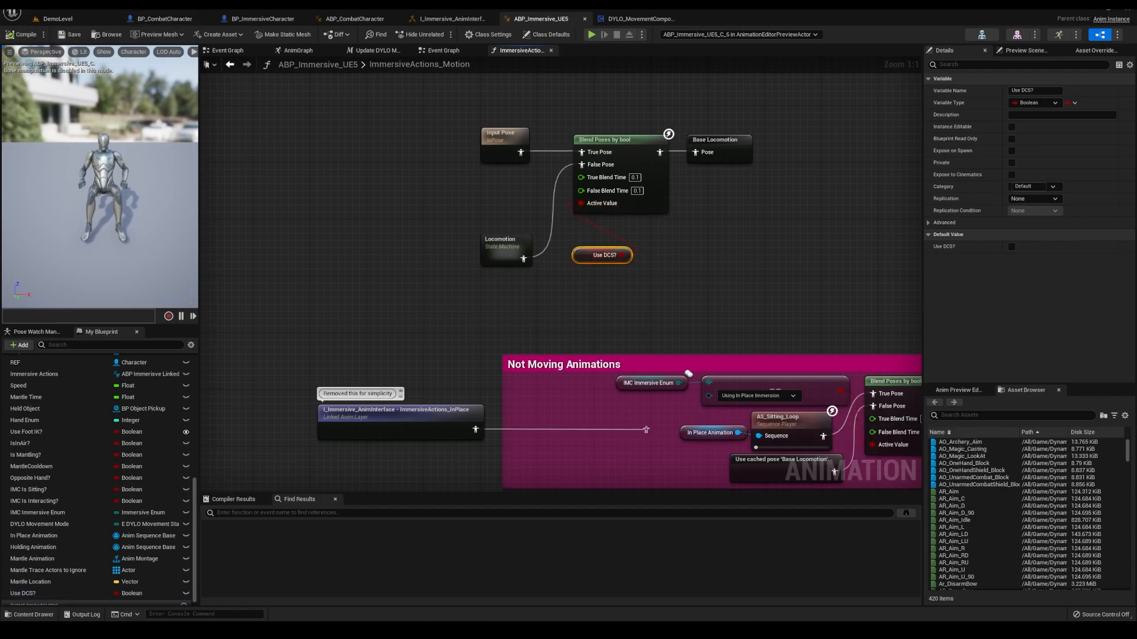
{"action": "left_click", "coordinate": [353, 18]}
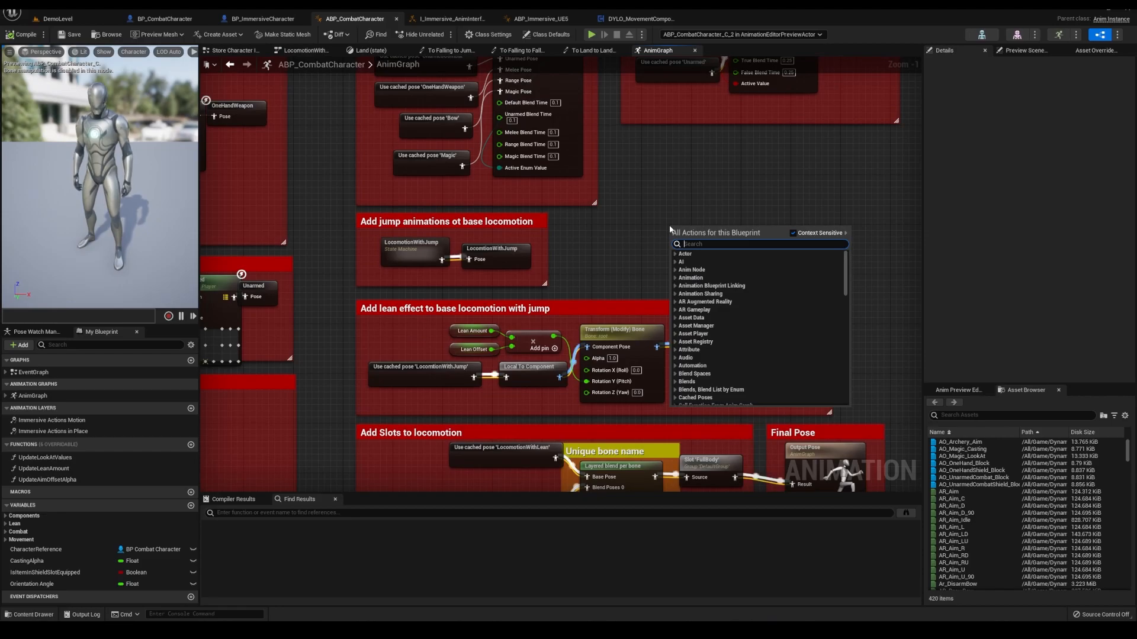
Add an ImmersiveActions_Motion Linked Anim Layer to LocomotionWithJump and compile ABP_CombatCharacter.
{"action": "type", "text": "linked layer"}
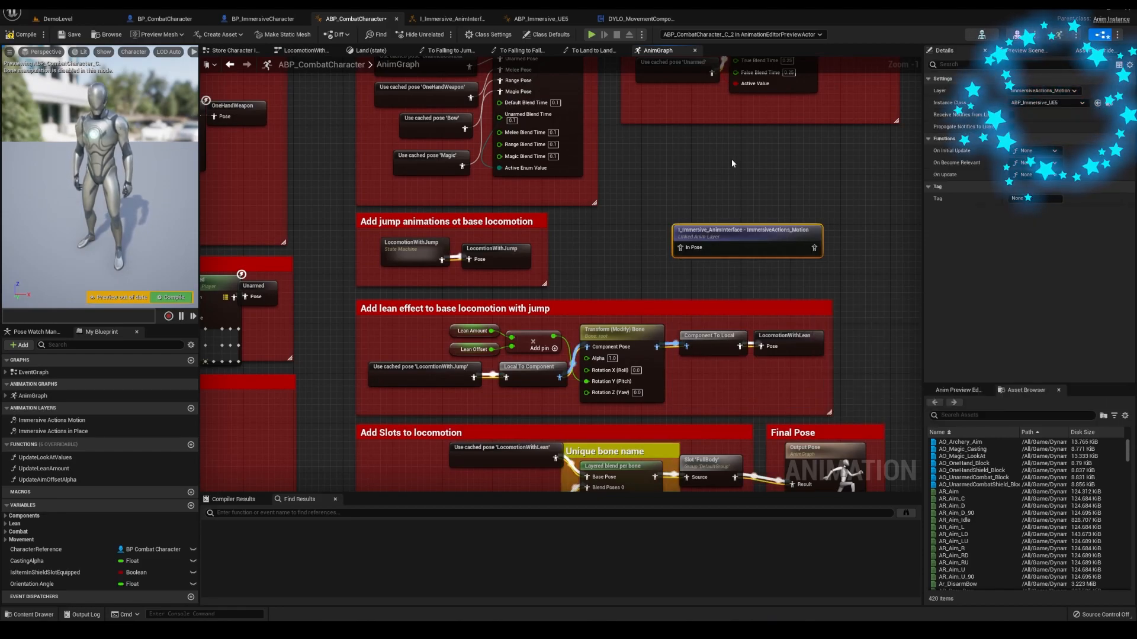
{"action": "left_click_drag", "start_coordinate": [747, 239], "coordinate": [683, 239]}
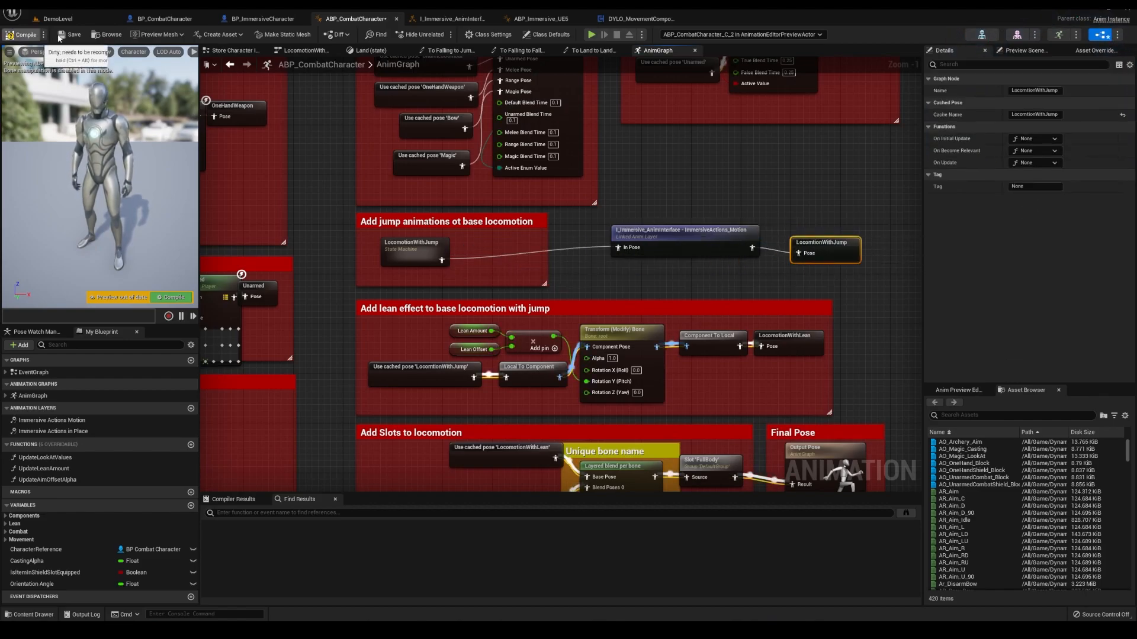
{"action": "left_click", "coordinate": [57, 18]}
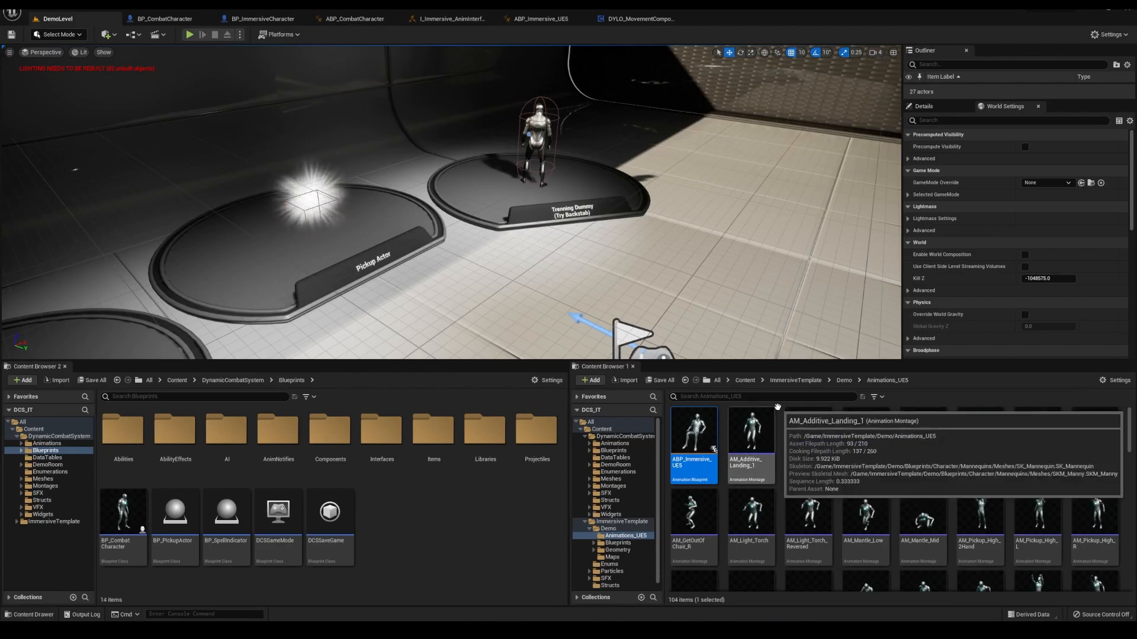
Open the AM_Putdown_Mid_2Hand montage and locate the template's box pickup assets.
{"action": "type", "text": "pickup 2"}
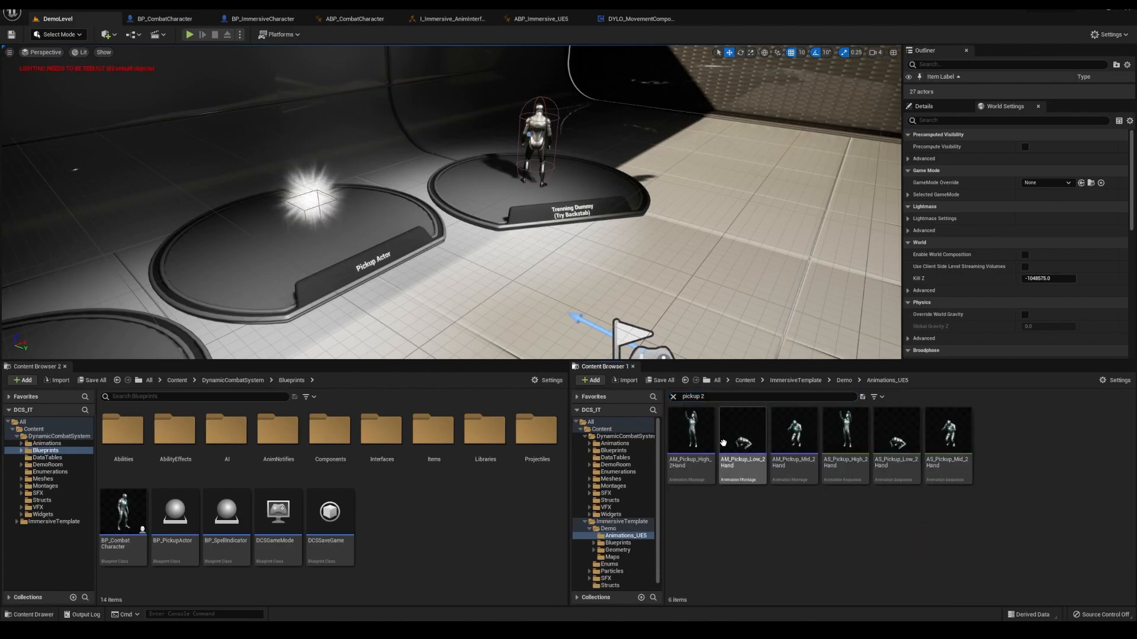
{"action": "double_click", "coordinate": [689, 427]}
{"action": "type", "text": "box"}
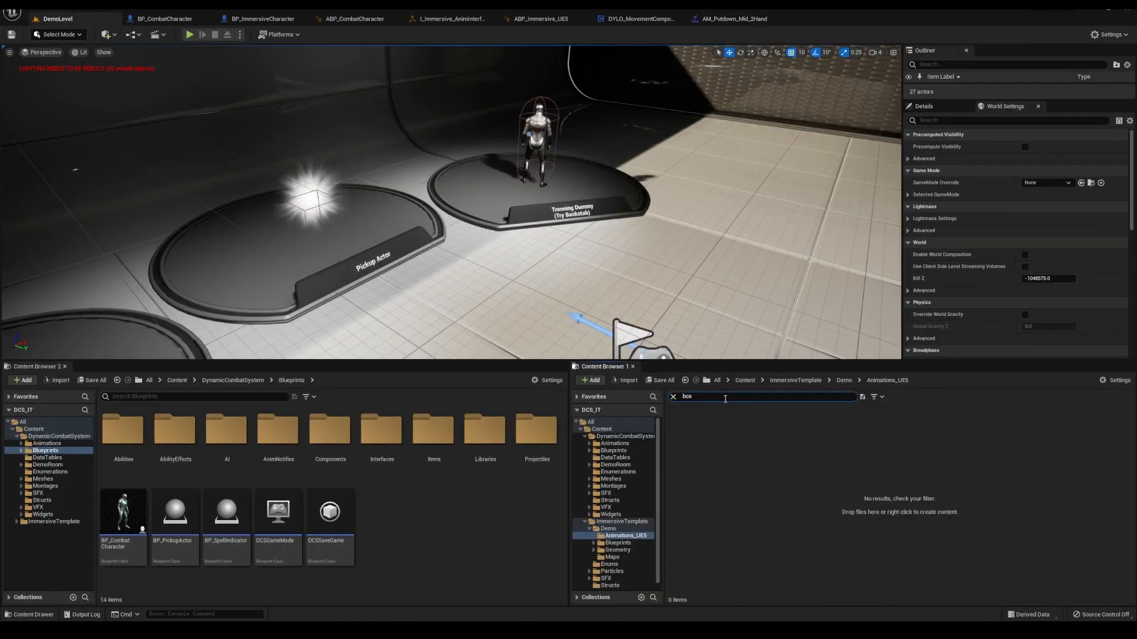
{"action": "left_click", "coordinate": [190, 35]}
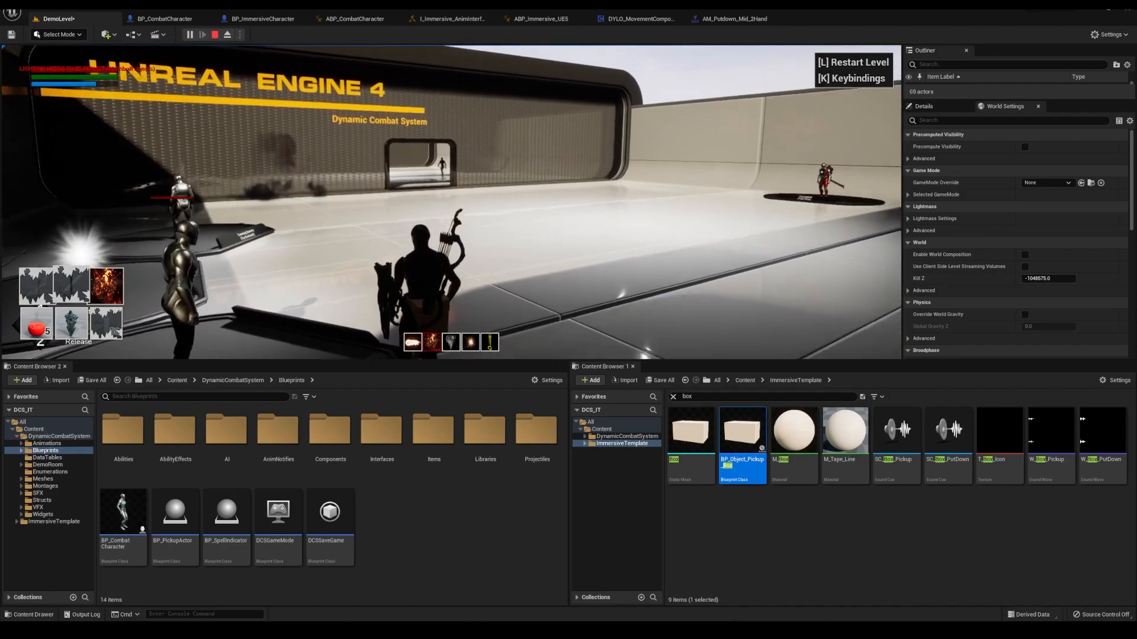
Restart the play-test, then return to BP_CombatCharacter to check DYLO_MovementComponent defaults.
{"action": "left_click", "coordinate": [214, 35]}
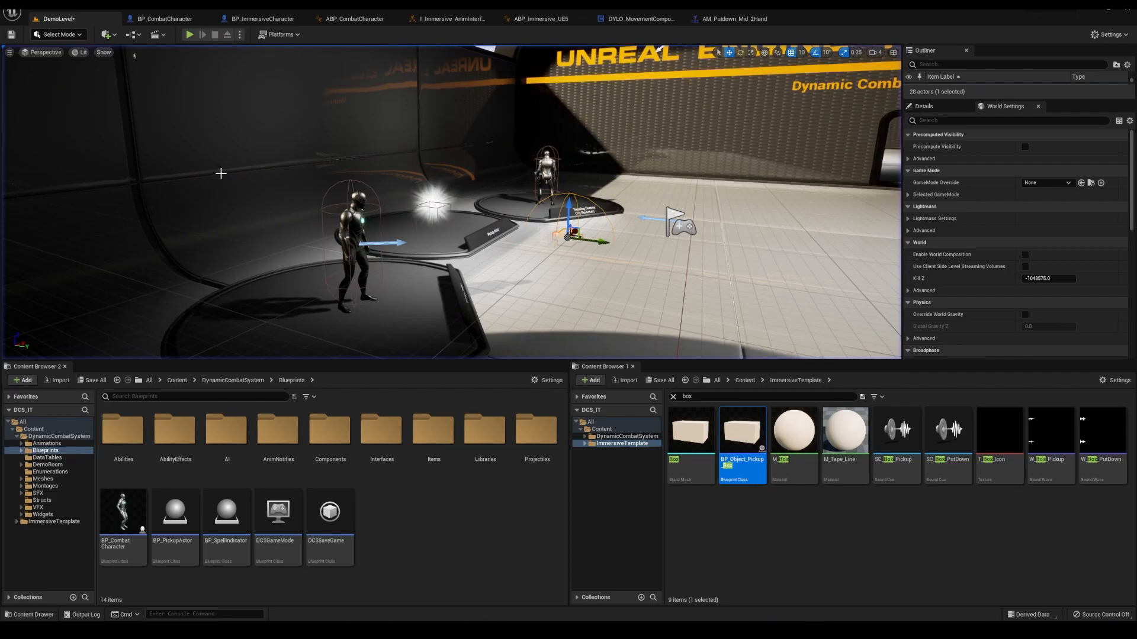
{"action": "left_click", "coordinate": [188, 34]}
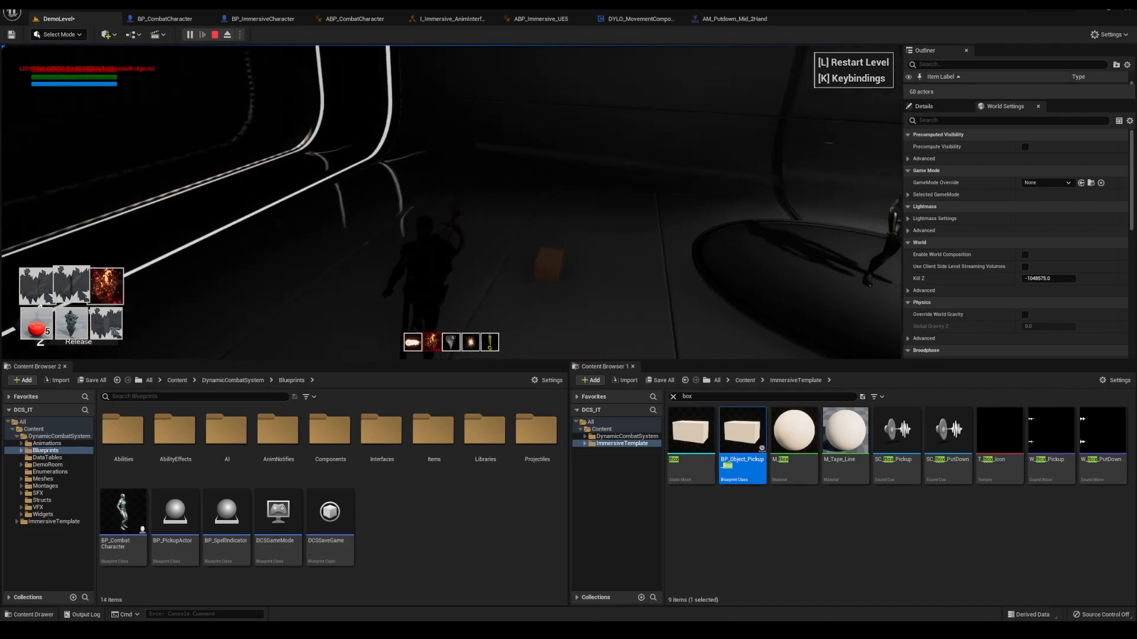
{"action": "left_click", "coordinate": [162, 18]}
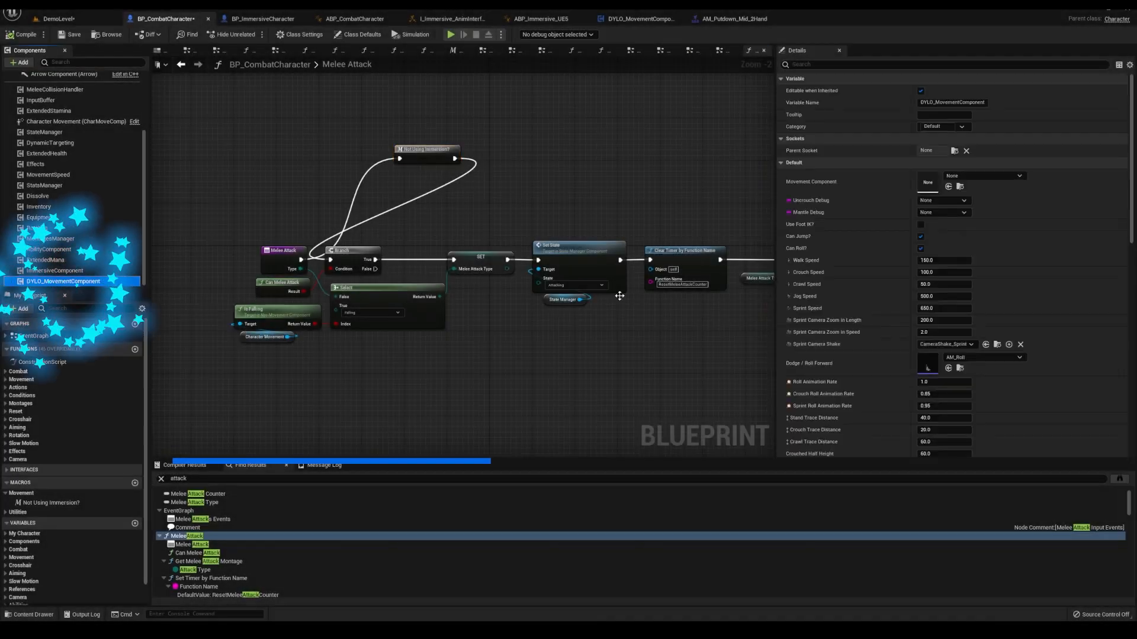